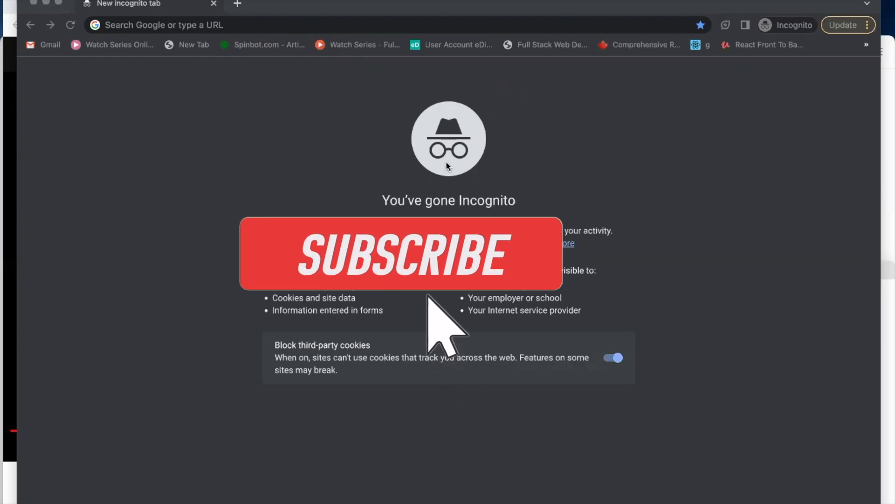
# Search Google for 'google cloud sdk install' and dismiss the cookie consent notice.
pyautogui.click(400, 254)
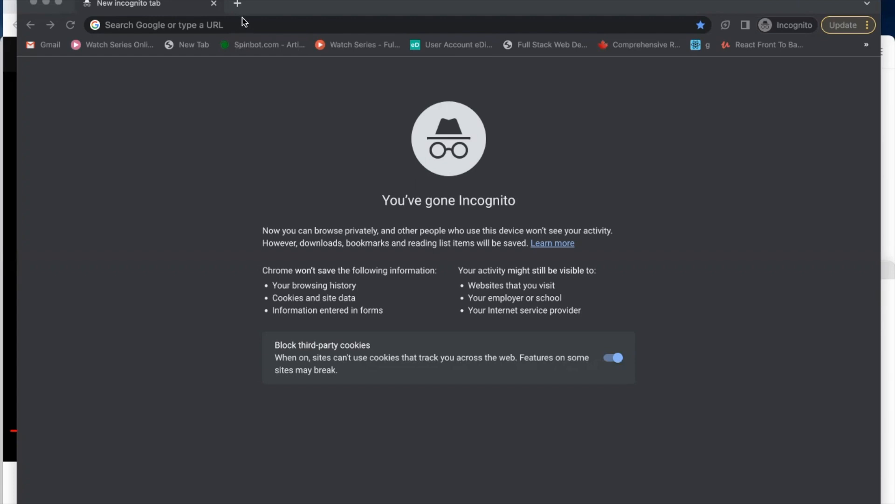
pyautogui.click(249, 25)
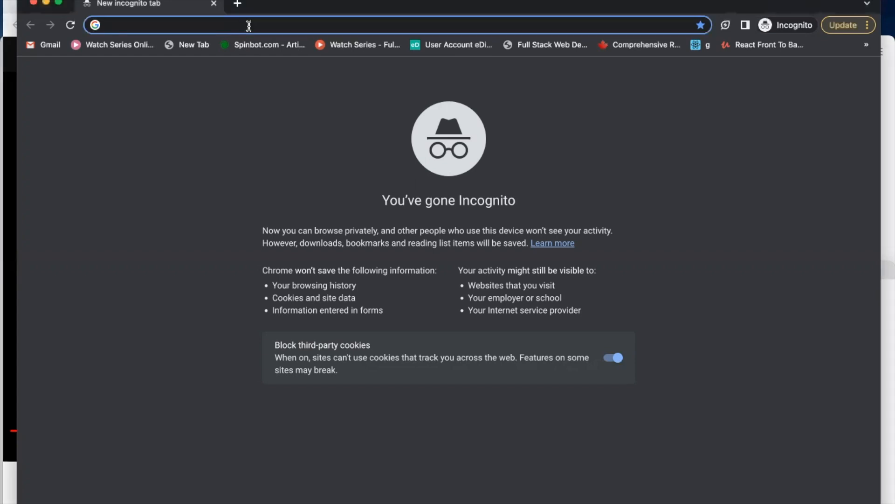
pyautogui.write('google.com')
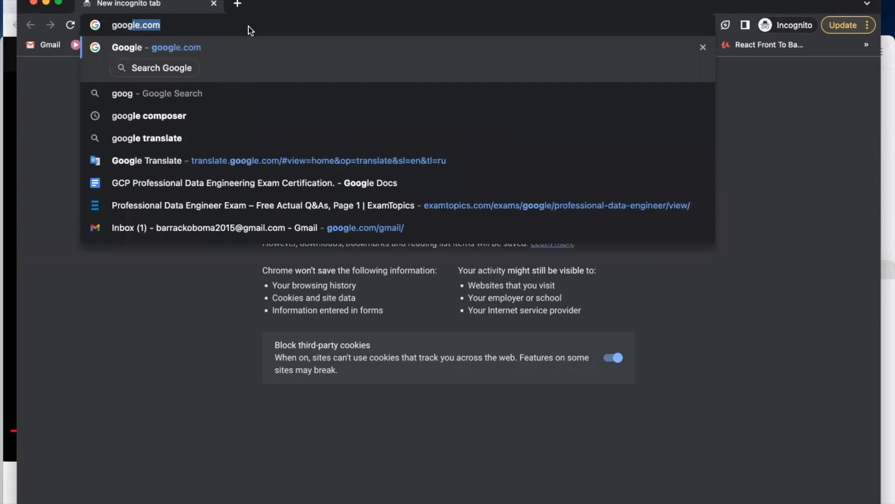
pyautogui.write('google cloud sdk')
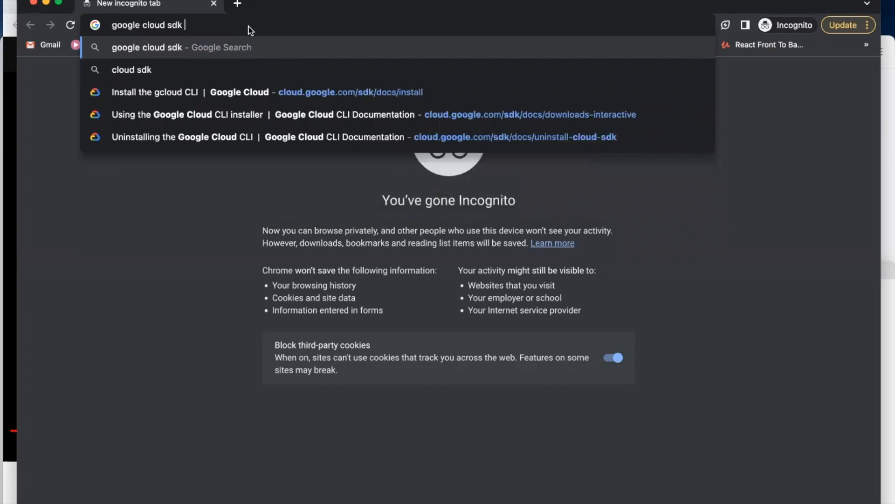
pyautogui.write('in')
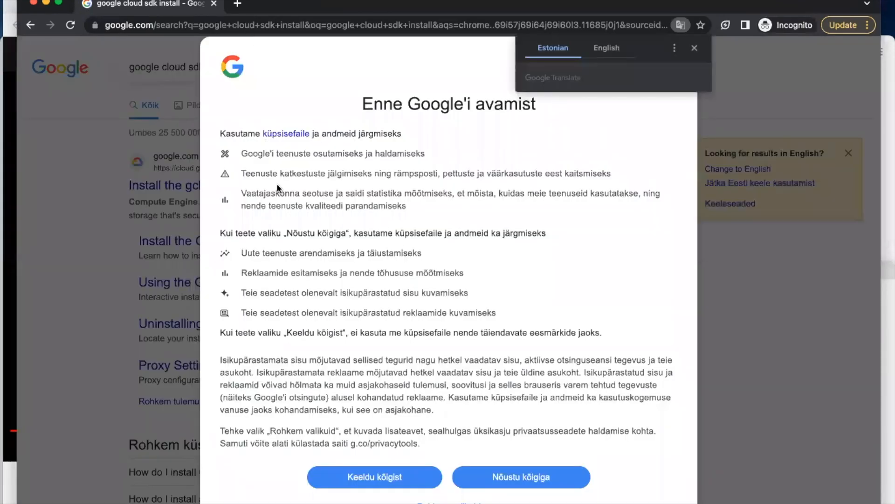
pyautogui.click(521, 476)
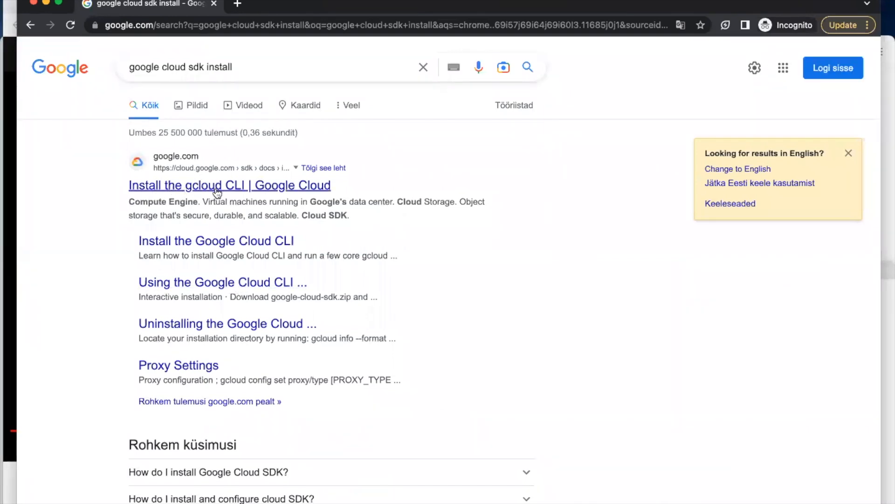
pyautogui.moveTo(245, 189)
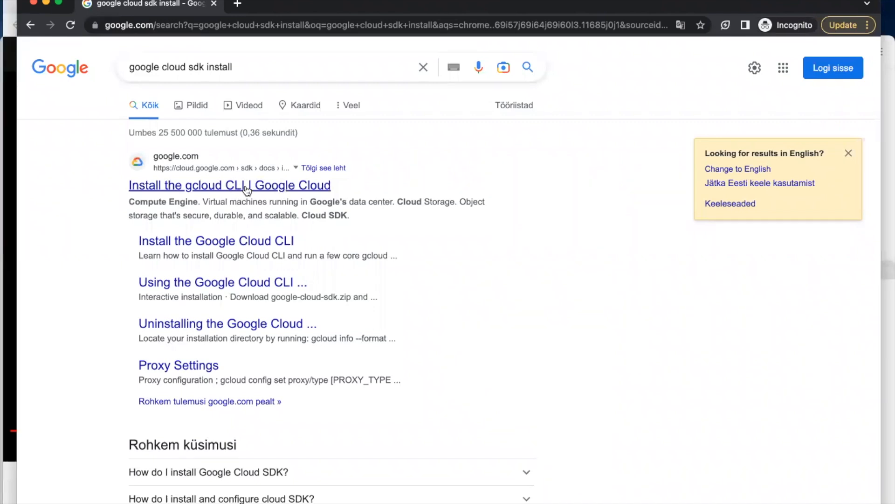
# Open the 'Install the gcloud CLI' result and expand 'Other installation methods' in the sidebar.
pyautogui.click(243, 185)
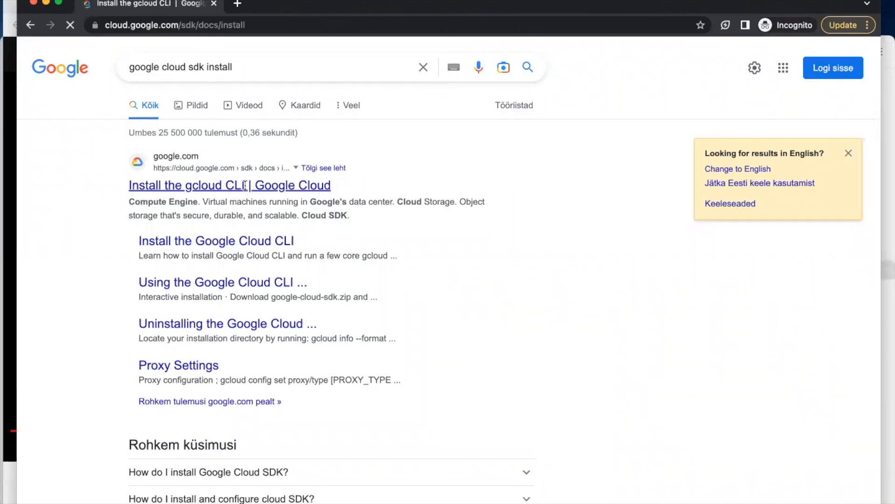
pyautogui.click(229, 185)
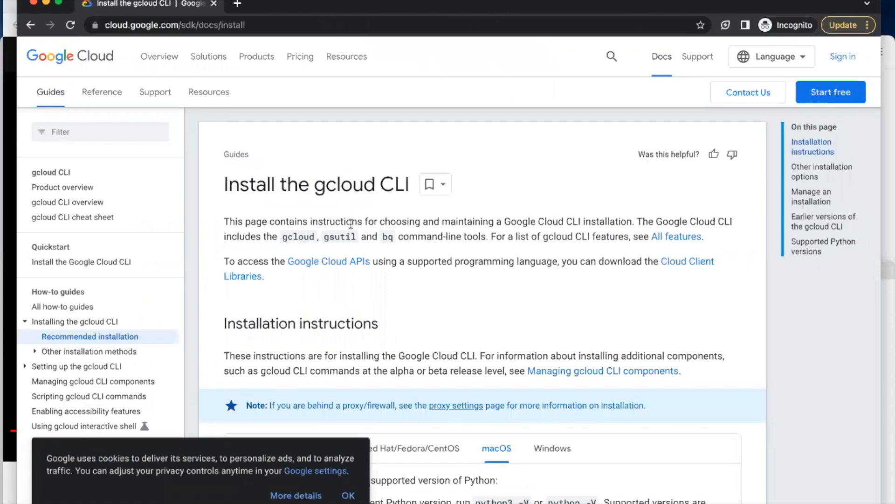
pyautogui.moveTo(132, 355)
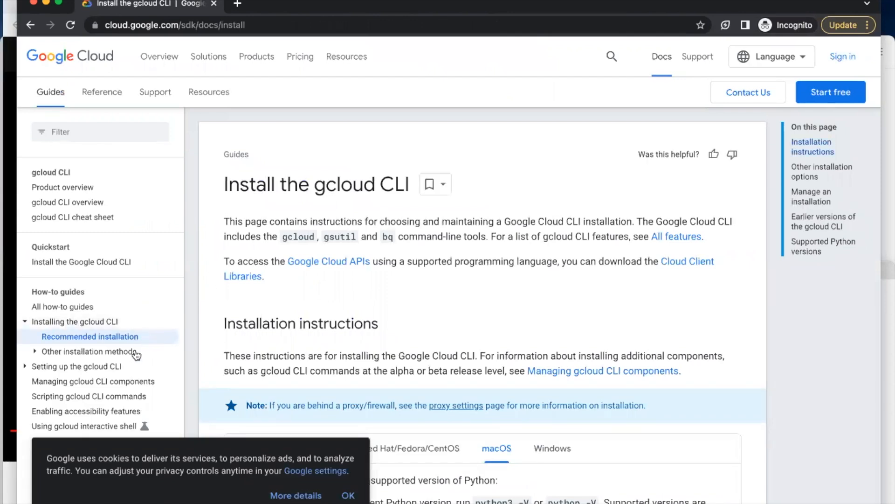
pyautogui.moveTo(111, 359)
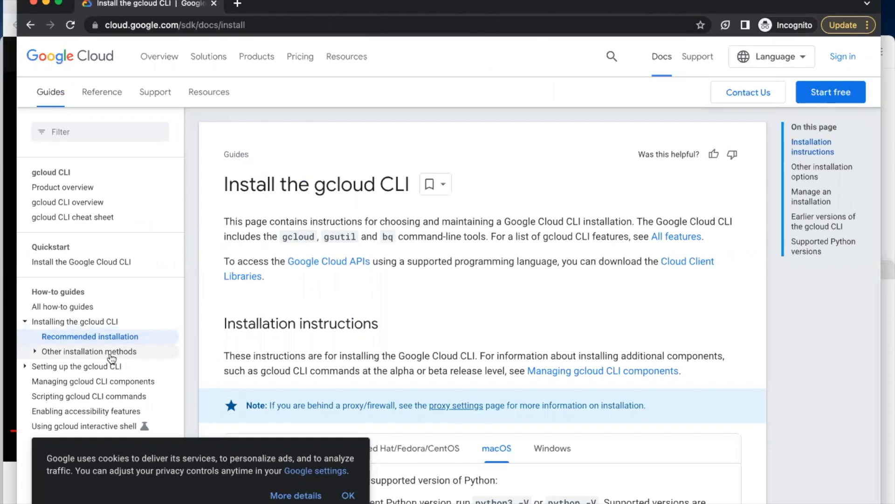
pyautogui.moveTo(95, 347)
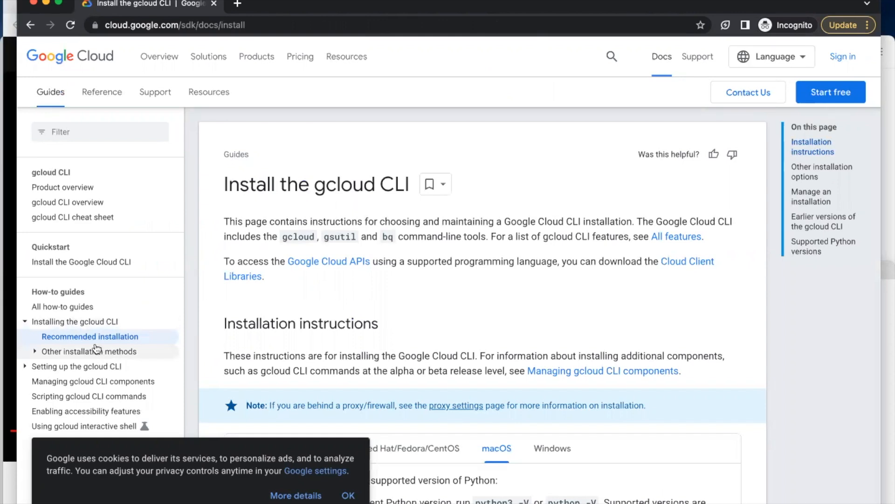
pyautogui.moveTo(50, 357)
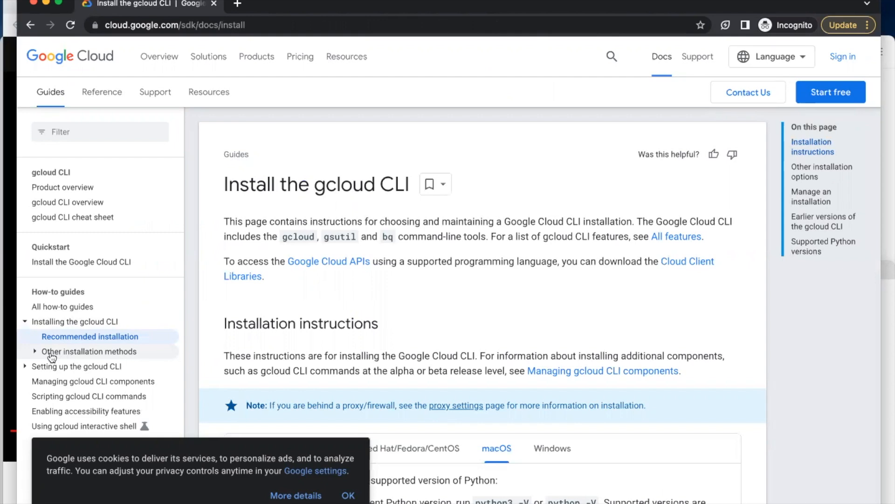
pyautogui.moveTo(77, 356)
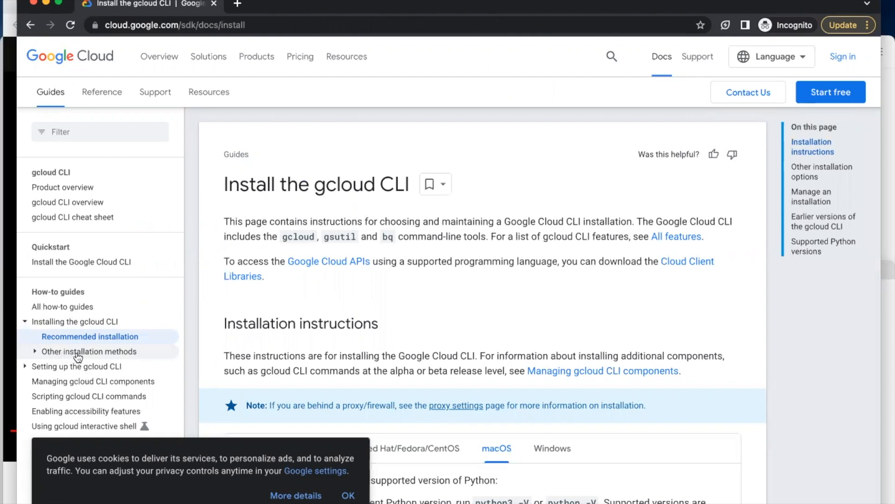
pyautogui.click(82, 351)
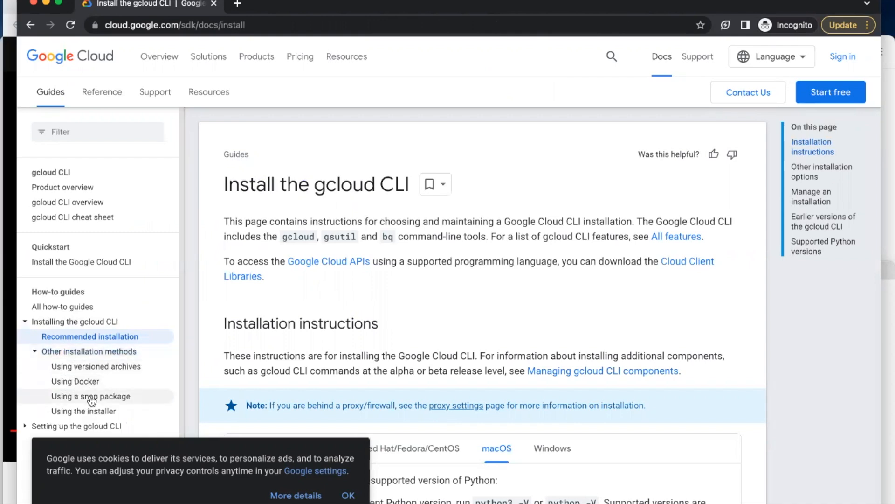
pyautogui.moveTo(90, 414)
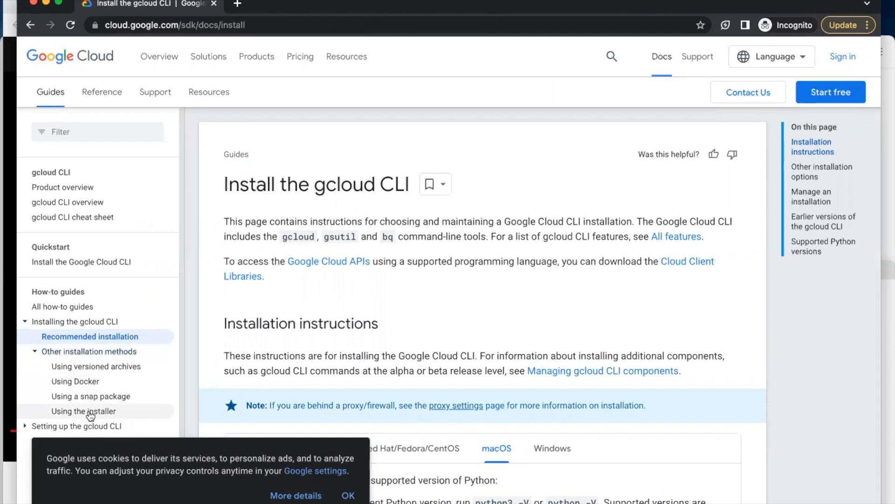
pyautogui.click(83, 411)
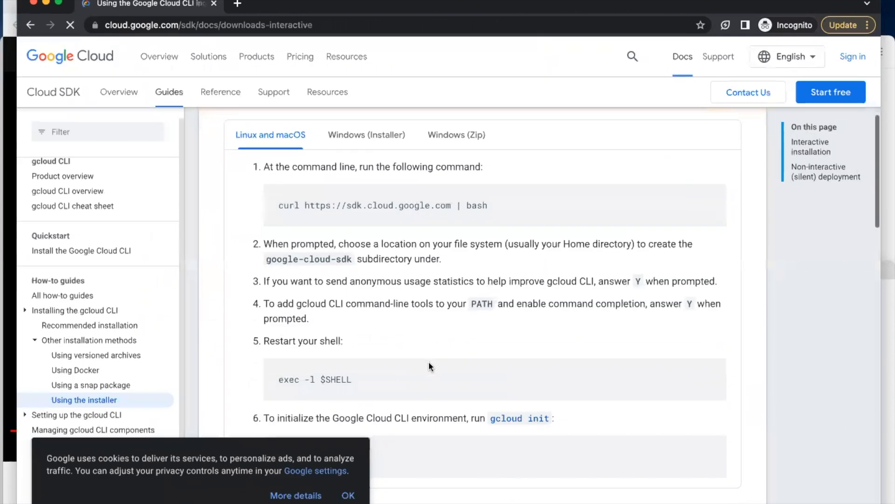
pyautogui.scroll(-3)
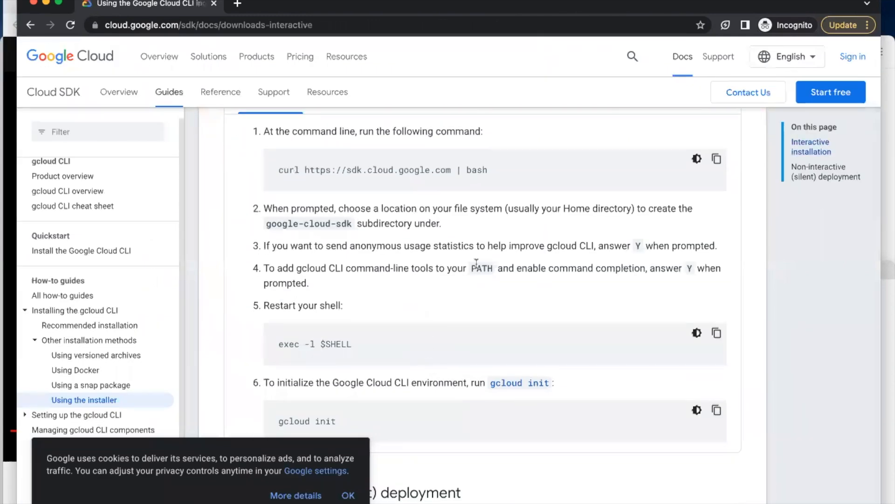
pyautogui.moveTo(278, 172)
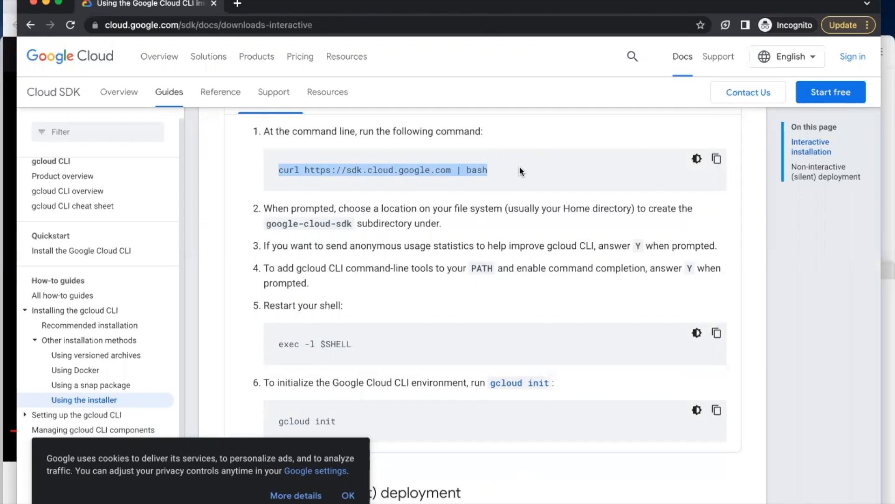
pyautogui.moveTo(499, 306)
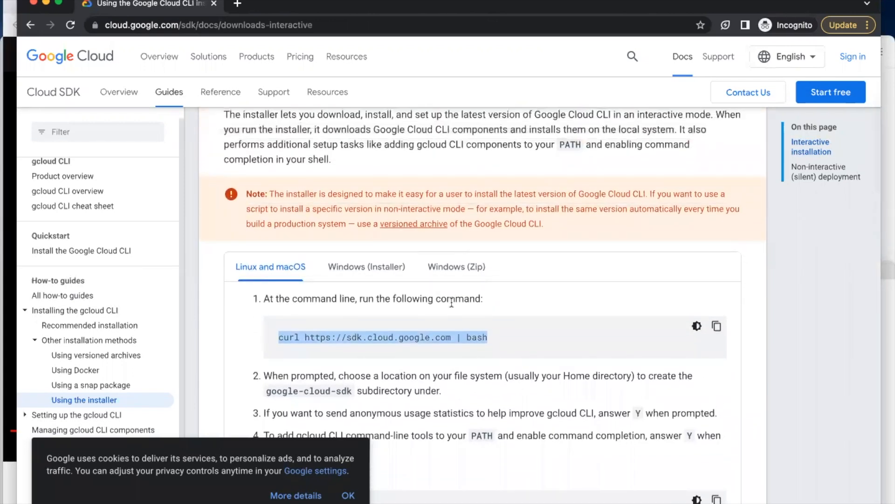
pyautogui.scroll(-3)
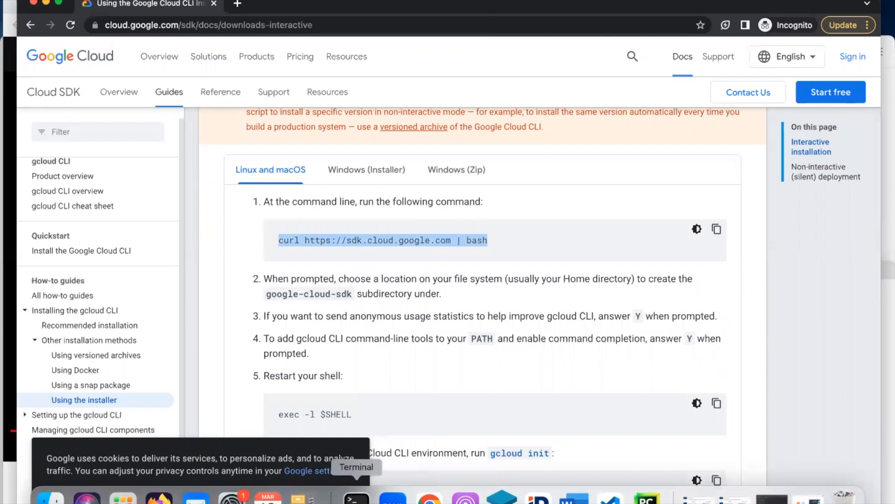
pyautogui.moveTo(420, 231)
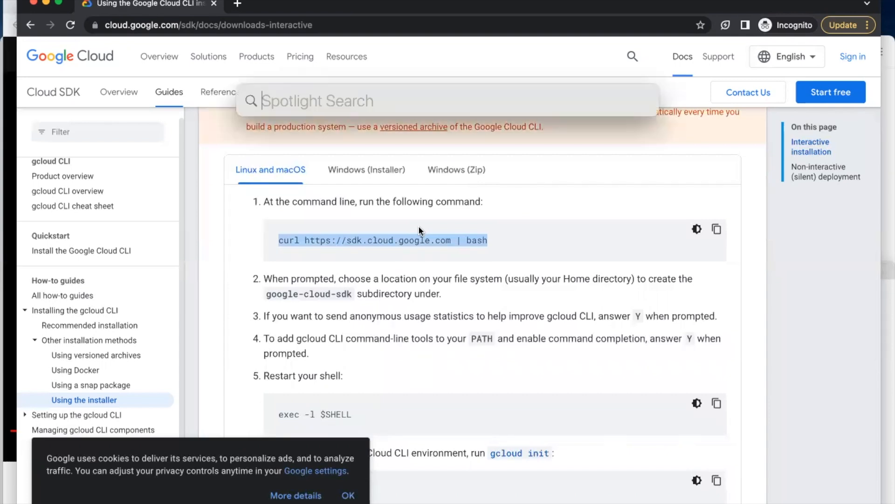
pyautogui.write('terminal')
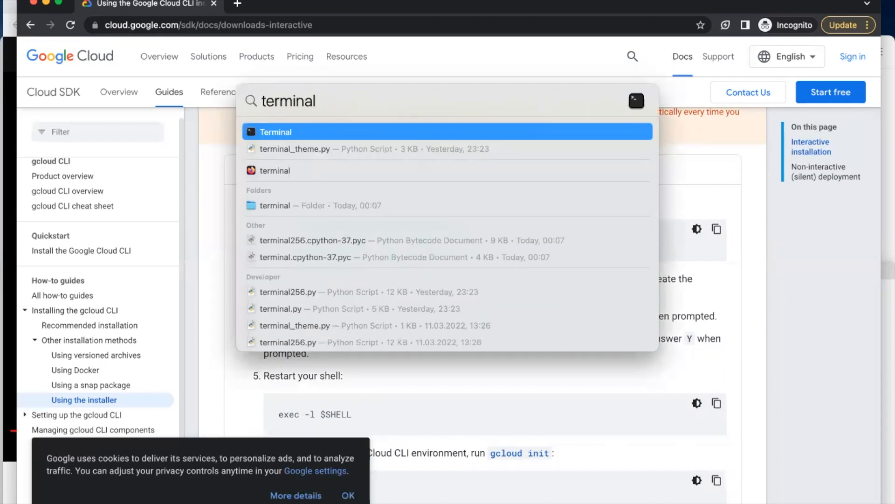
pyautogui.click(275, 132)
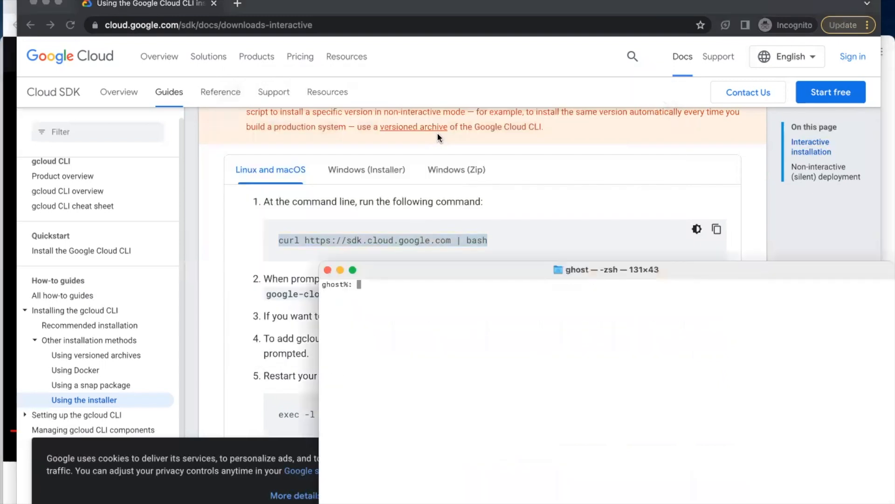
pyautogui.moveTo(605, 269); pyautogui.dragTo(516, 205)
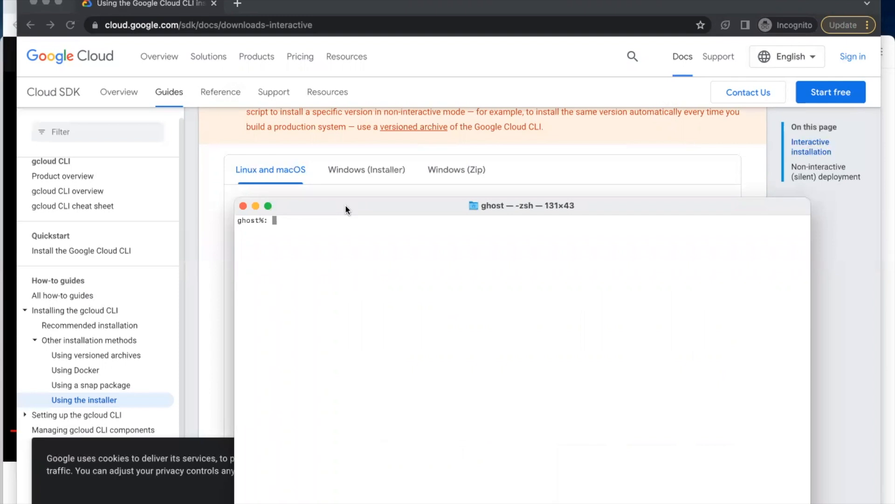
pyautogui.write('curl https://sdk.cloud.google.com | bash')
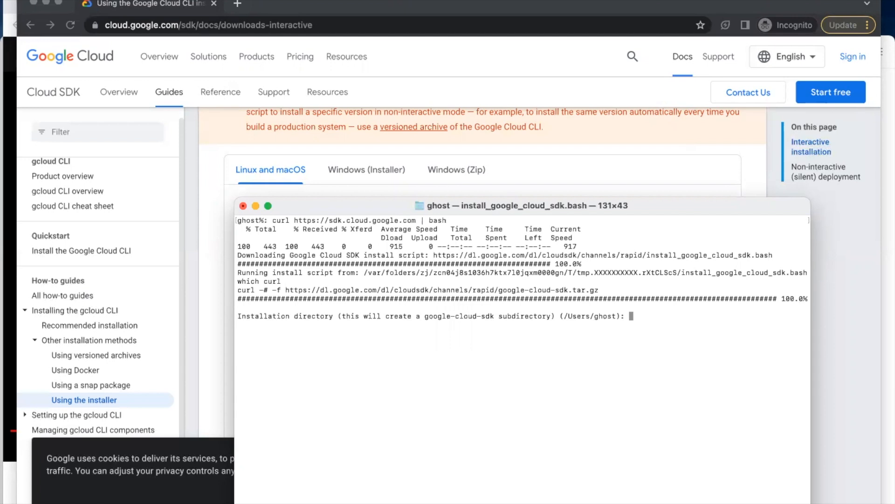
pyautogui.moveTo(364, 320)
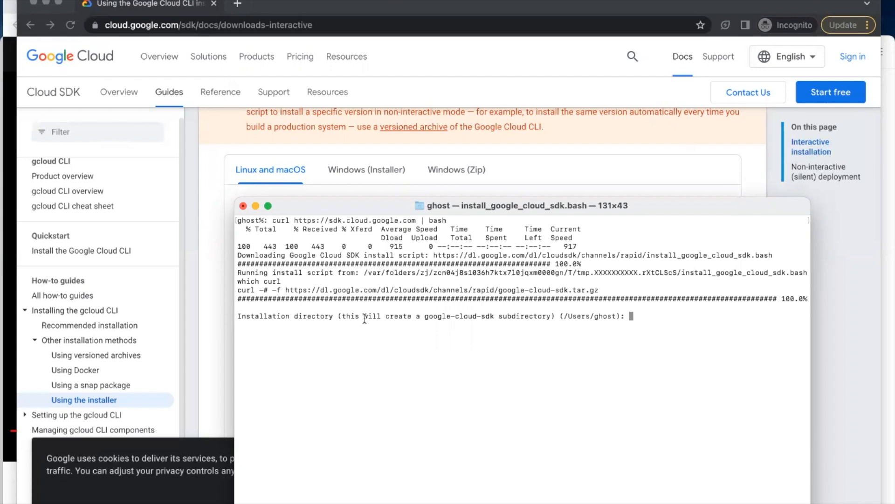
pyautogui.moveTo(340, 323)
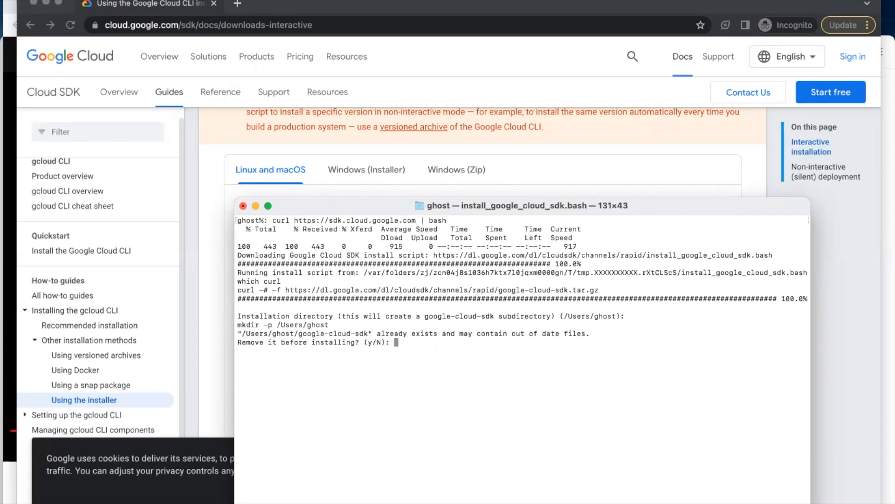
# Install to /Users/ghost, answer y to replace google-cloud-sdk, and scroll through the extraction.
pyautogui.write('y')
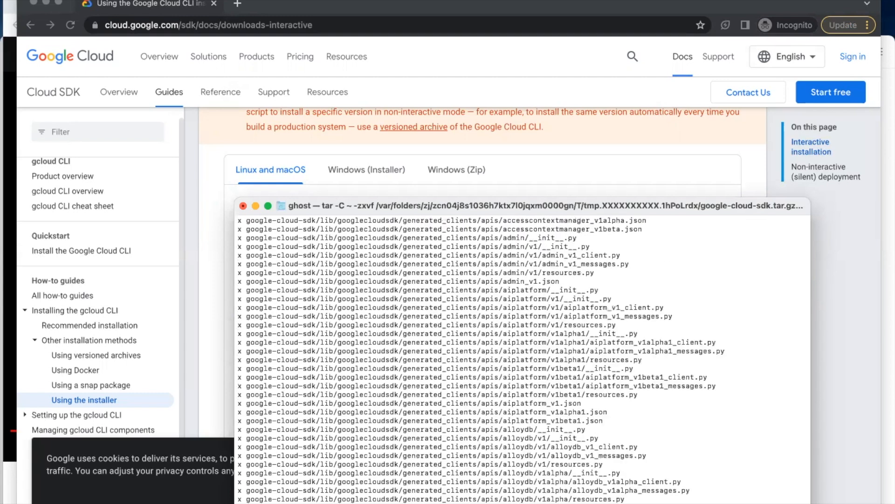
pyautogui.scroll(-3)
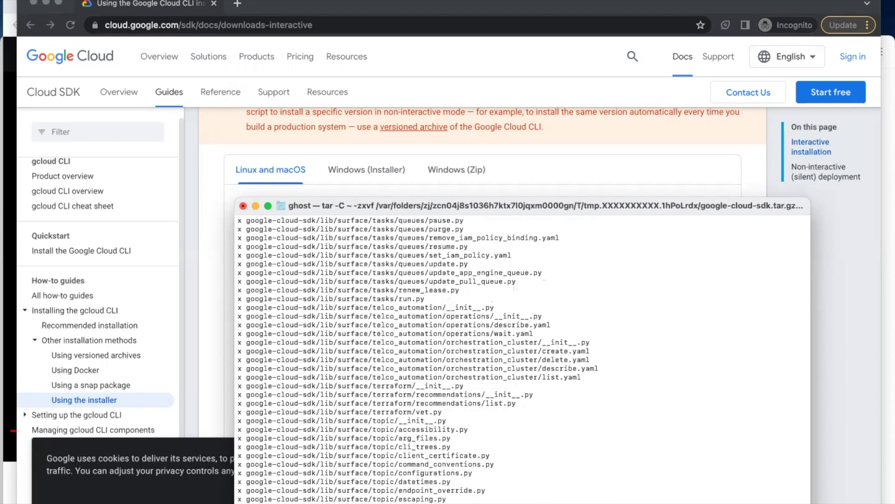
pyautogui.scroll(-3)
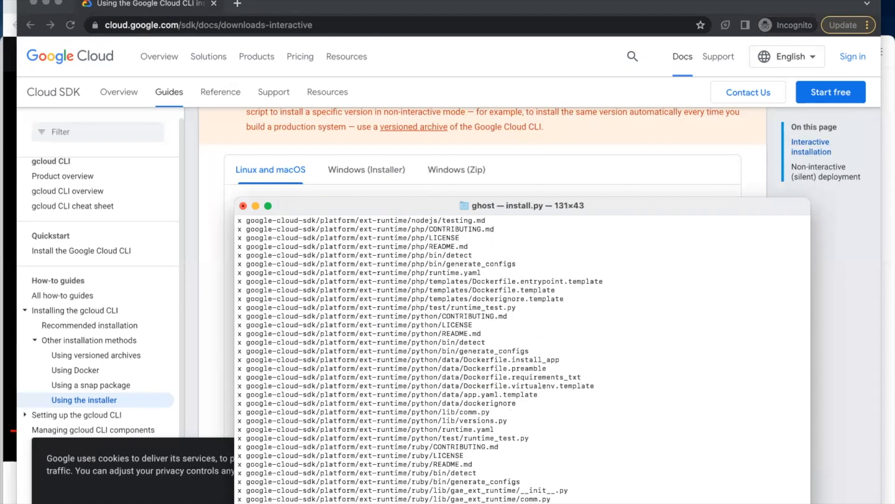
pyautogui.scroll(-3)
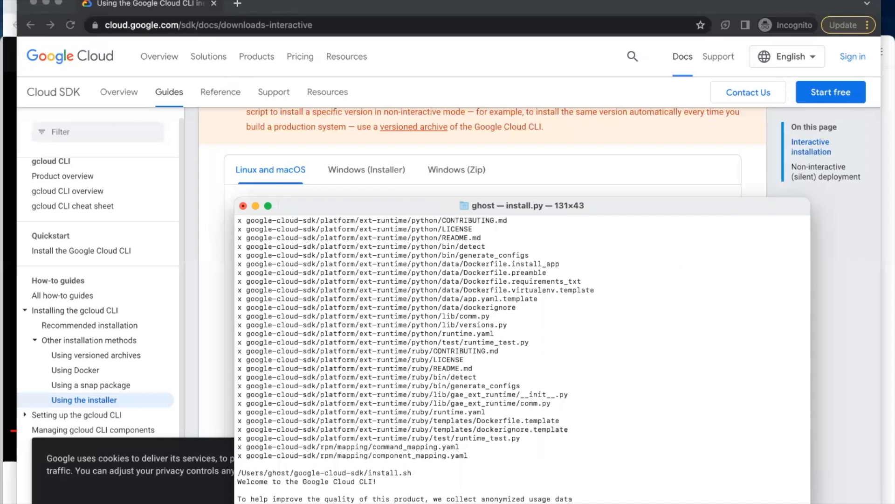
pyautogui.moveTo(630, 213)
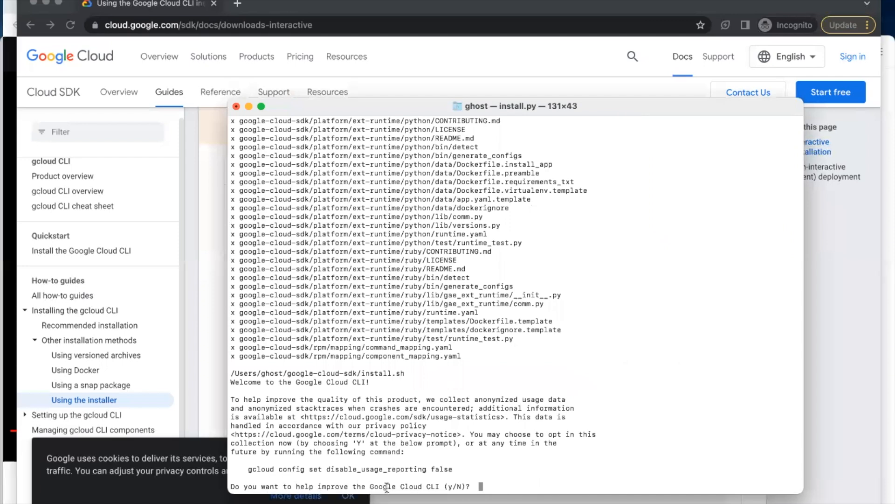
pyautogui.moveTo(433, 486)
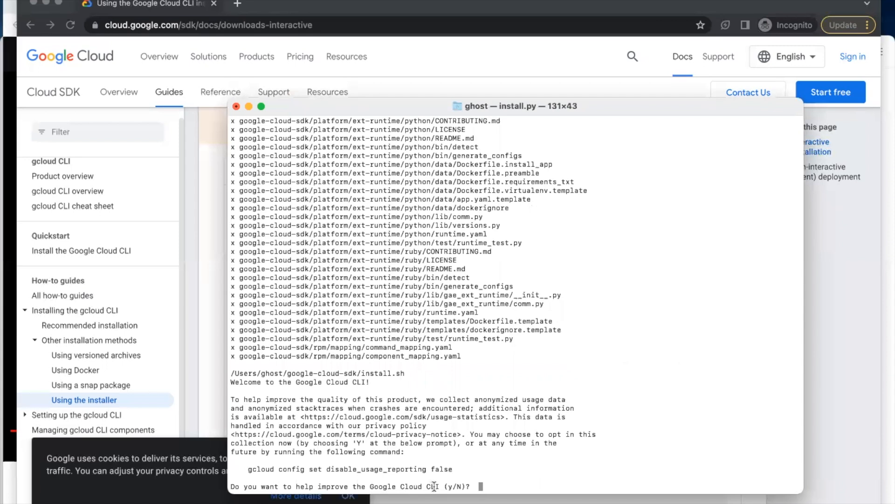
pyautogui.moveTo(491, 485)
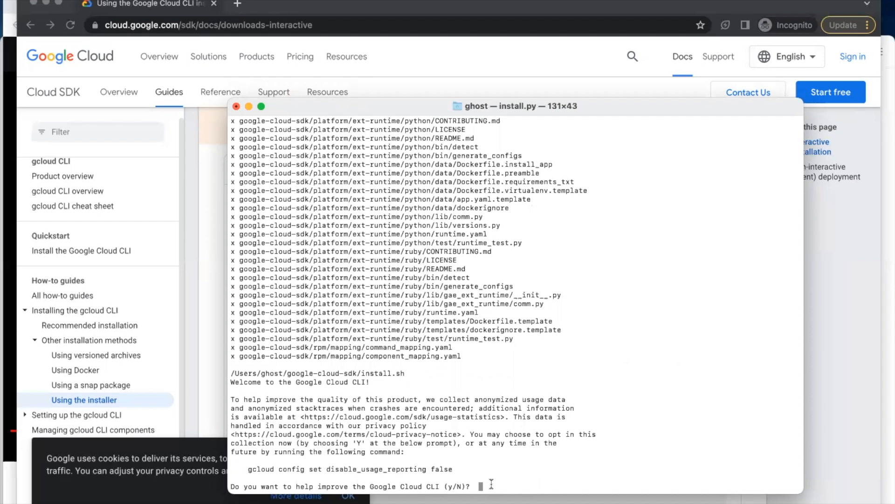
# Answer n to the anonymous usage statistics prompt.
pyautogui.write('n')
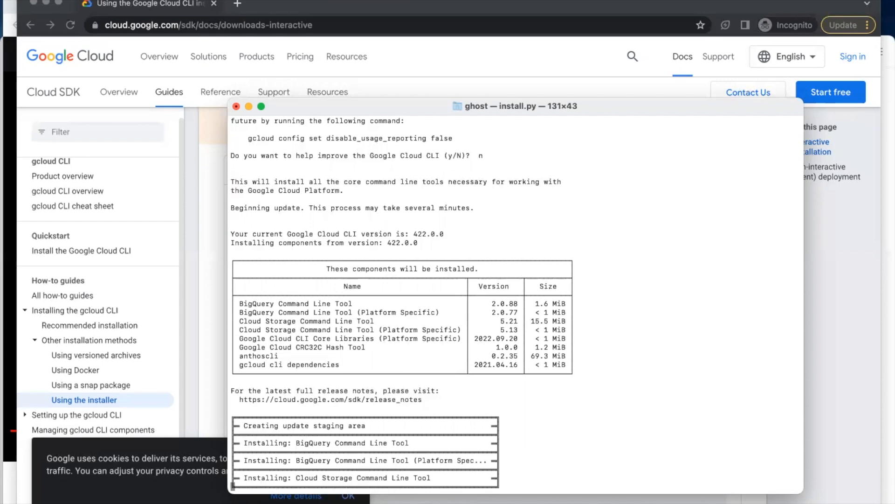
# Scroll while BigQuery, Cloud Storage and other 422.0.0 core components install.
pyautogui.scroll(-3)
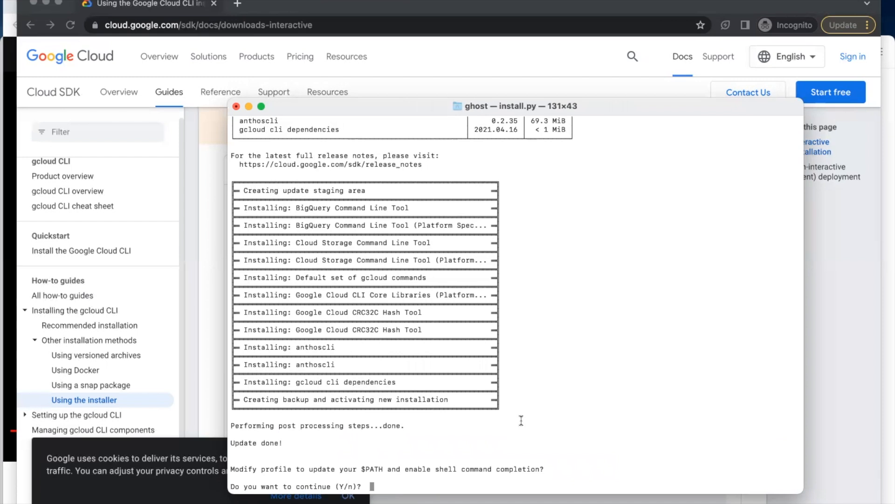
# Answer y to updating the shell profile and y to installing recommended Python modules.
pyautogui.write('y')
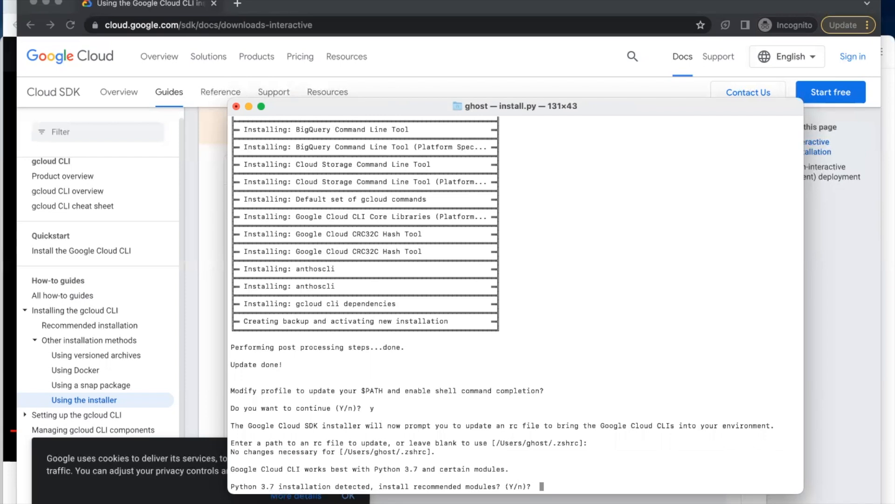
pyautogui.write('y')
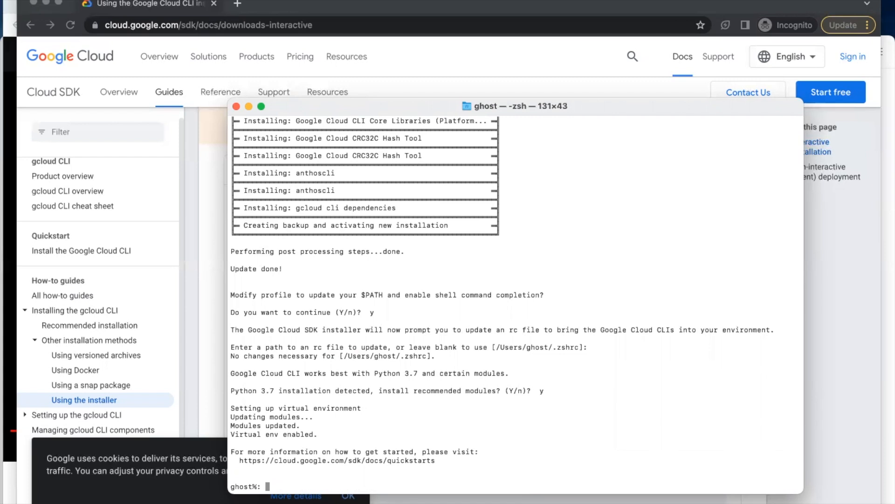
pyautogui.moveTo(348, 414)
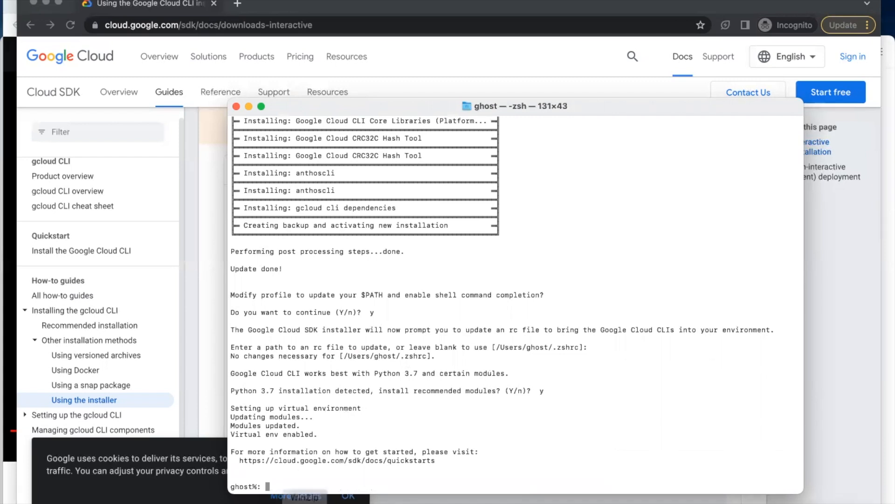
pyautogui.moveTo(461, 270)
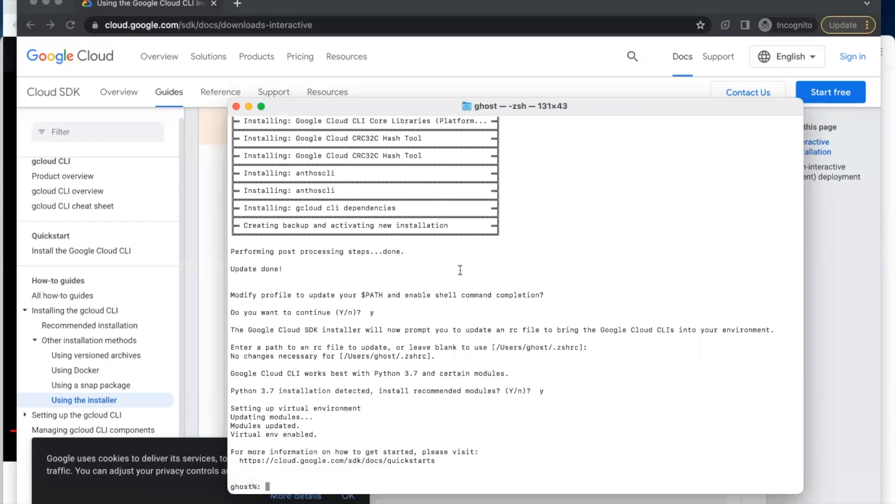
pyautogui.moveTo(465, 179)
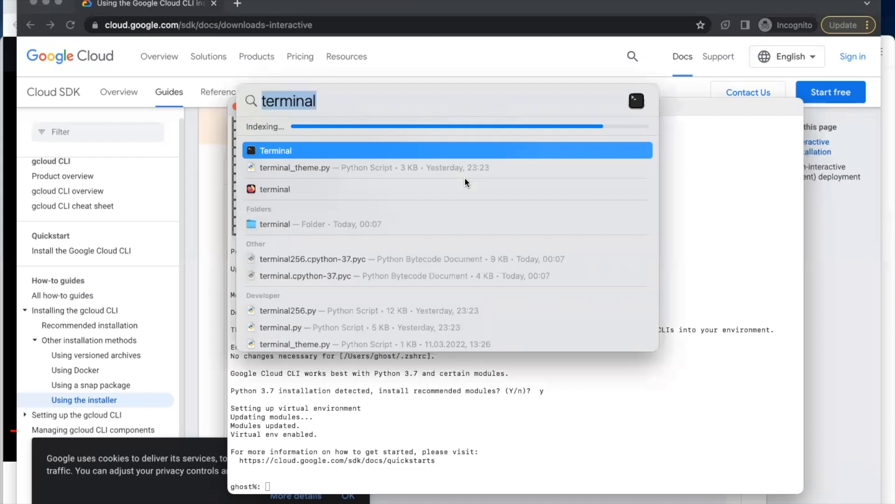
# Open a second Terminal window from the Dock icon's New Window option.
pyautogui.click(276, 150)
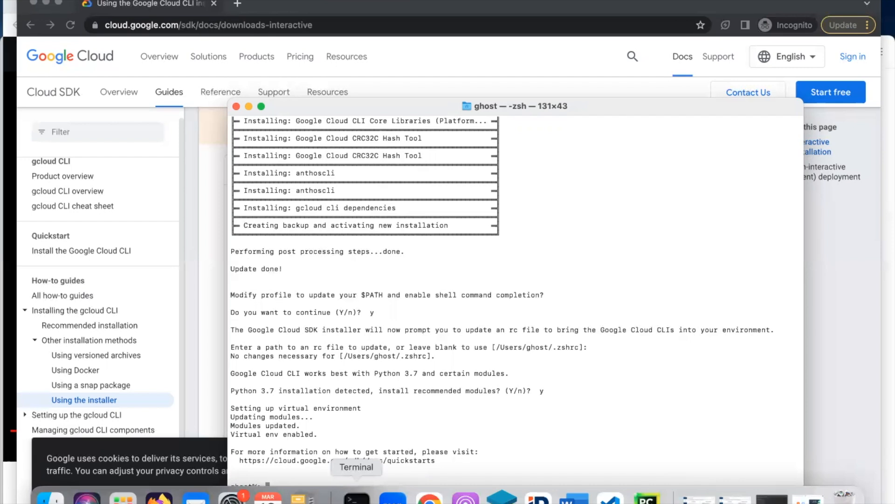
pyautogui.rightClick(356, 499)
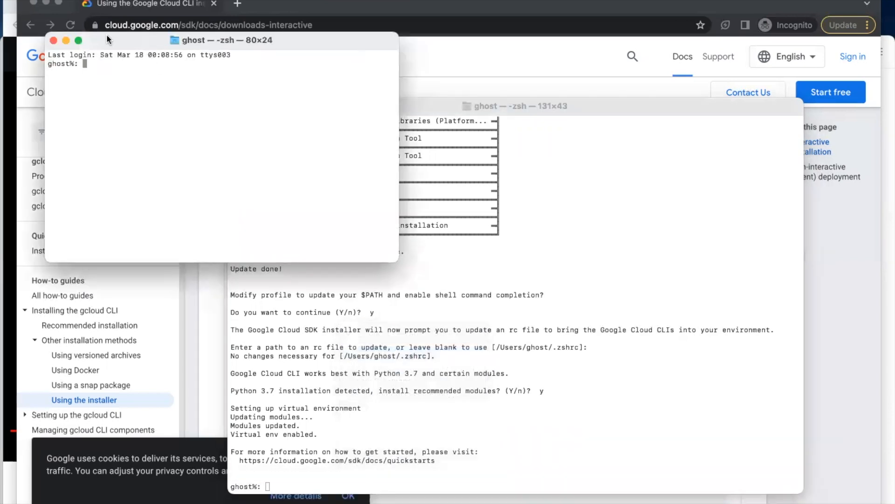
pyautogui.click(53, 40)
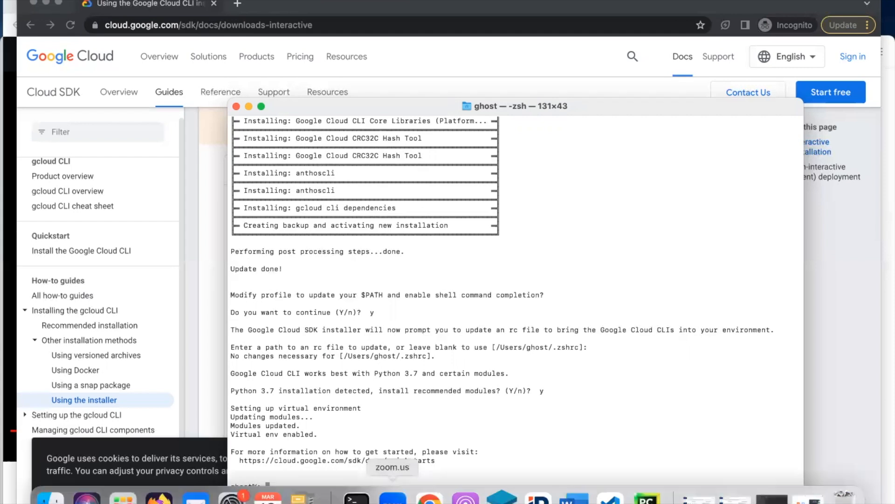
pyautogui.rightClick(356, 498)
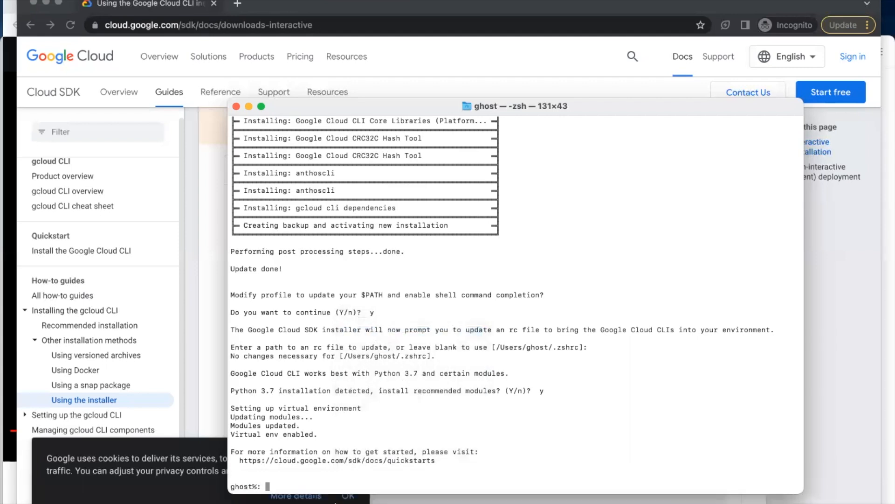
pyautogui.moveTo(356, 498)
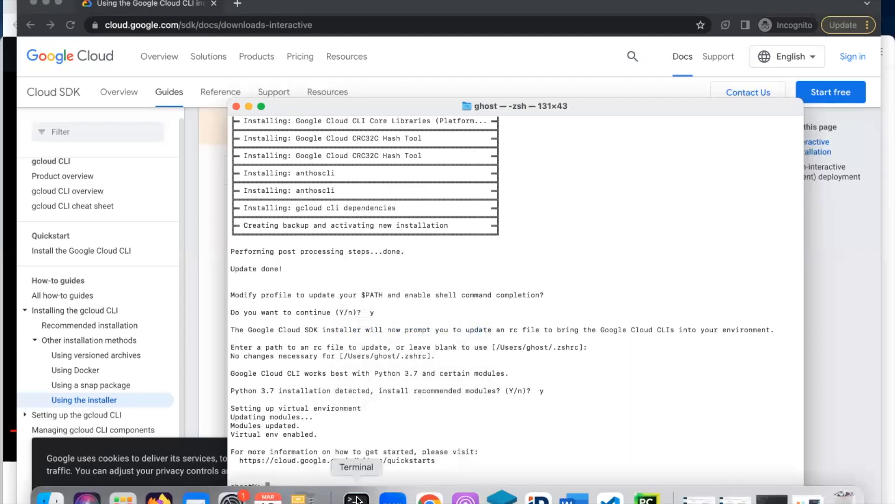
pyautogui.rightClick(357, 498)
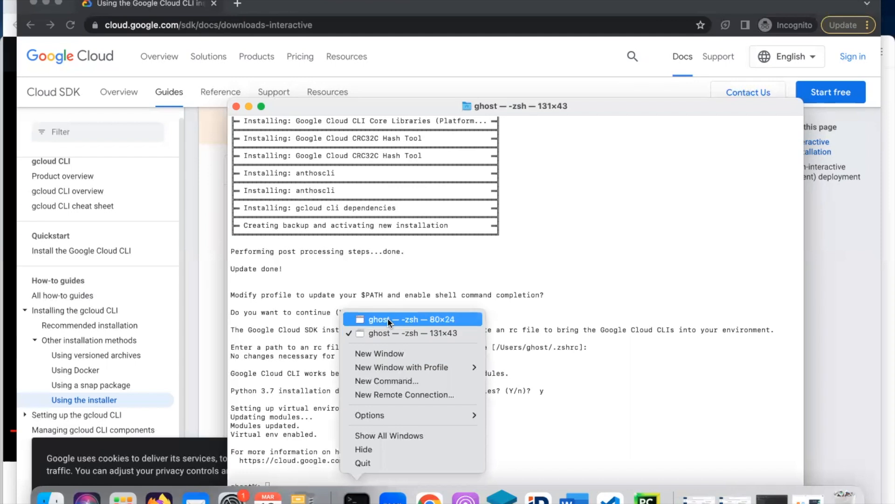
pyautogui.click(388, 319)
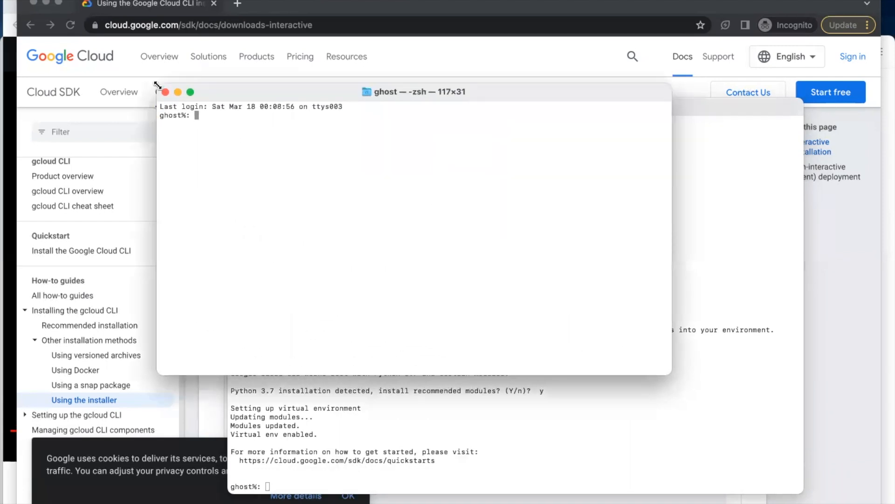
pyautogui.moveTo(255, 123)
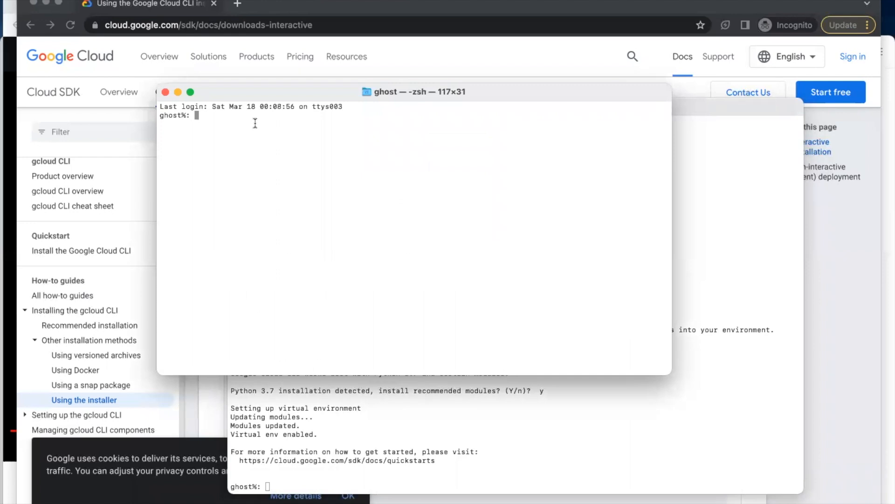
# Run bare 'gcloud' in the new window to see its command group listing.
pyautogui.write('gcloud')
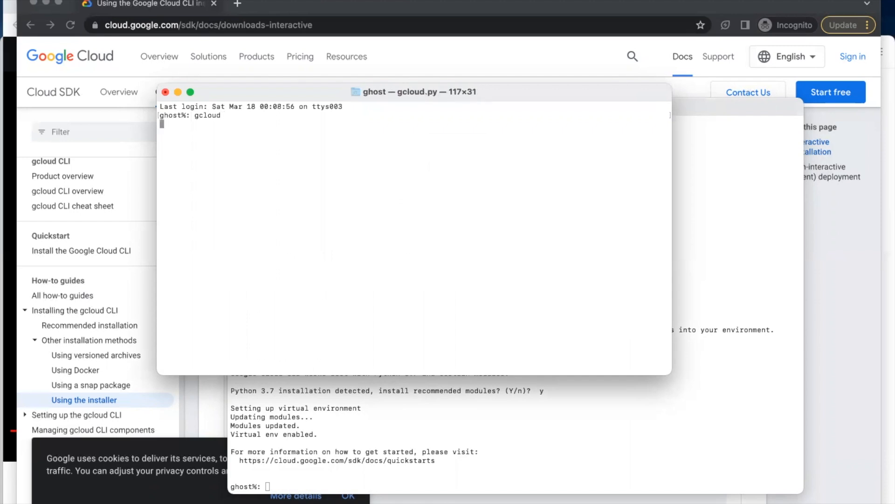
pyautogui.press('Enter')
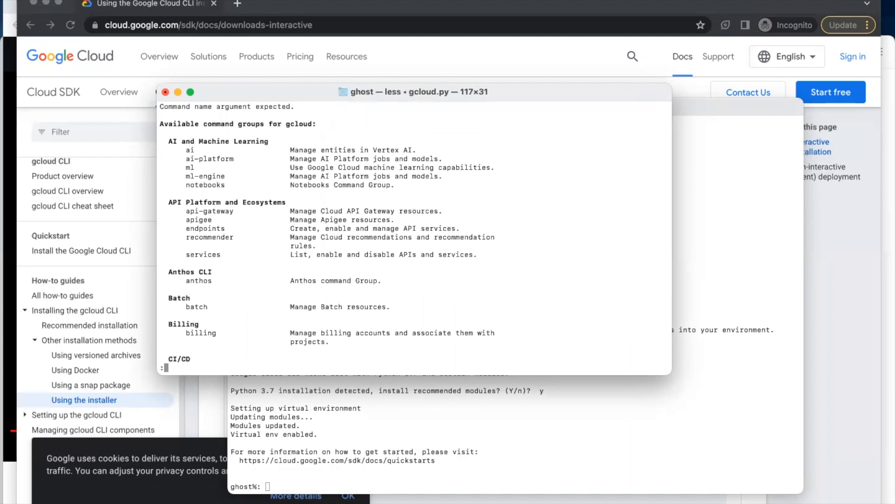
pyautogui.moveTo(247, 159)
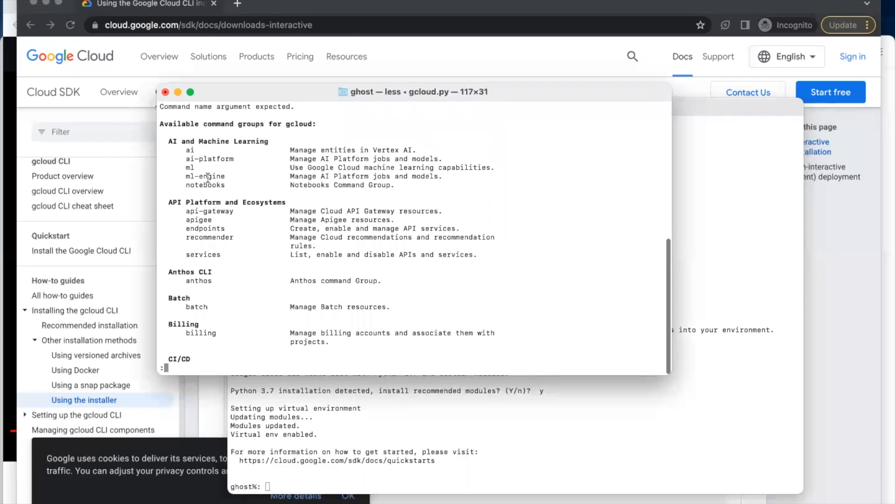
pyautogui.moveTo(251, 356)
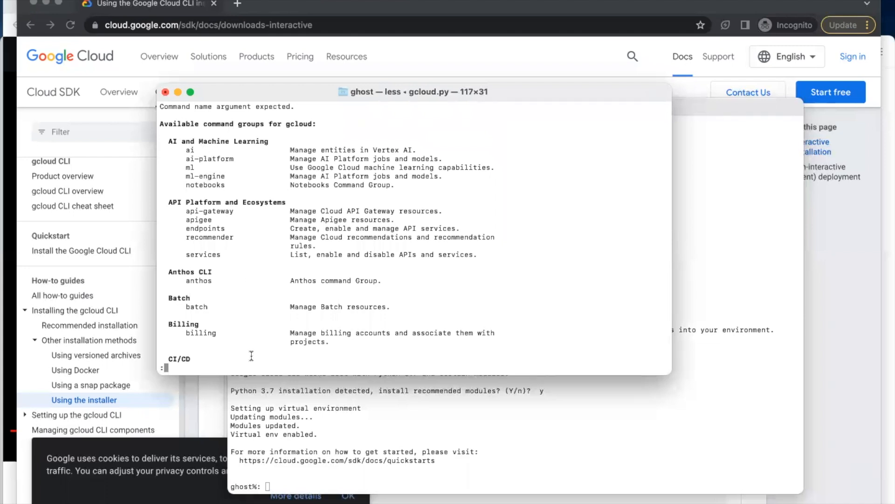
pyautogui.moveTo(258, 331)
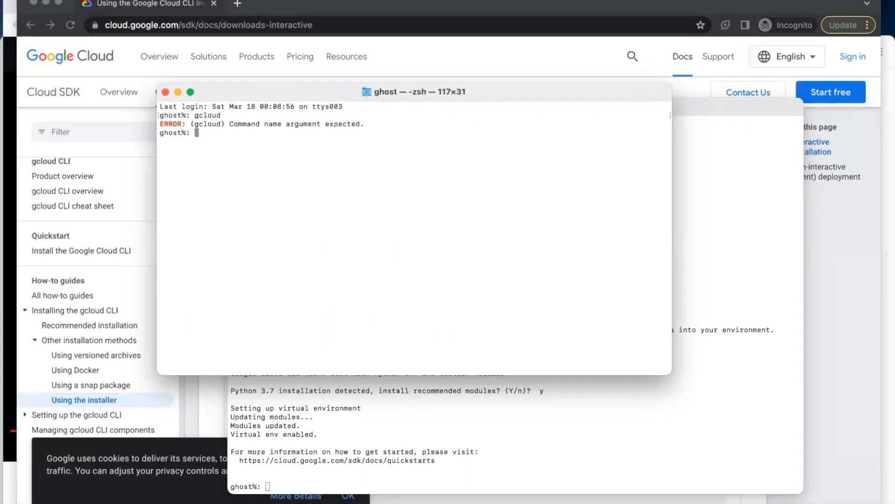
# Run 'gcloud version' to list SDK 422.0.0, bq, core and gsutil versions.
pyautogui.write('gcl')
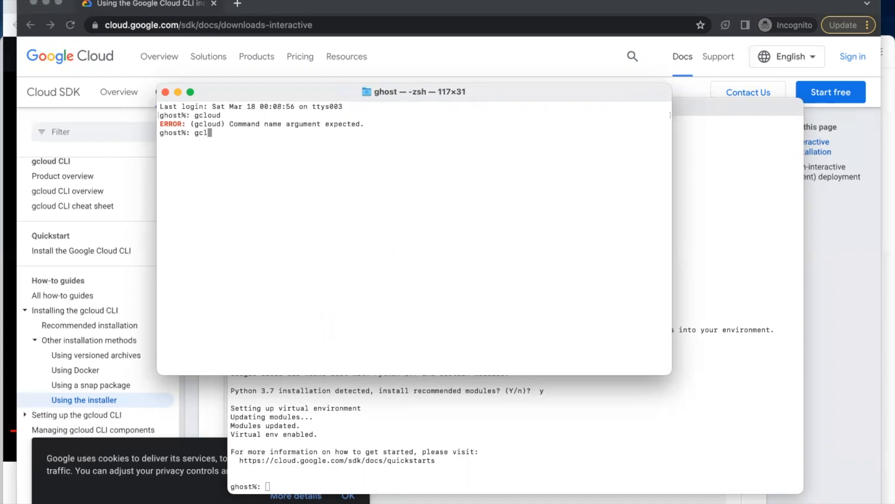
pyautogui.write('oud')
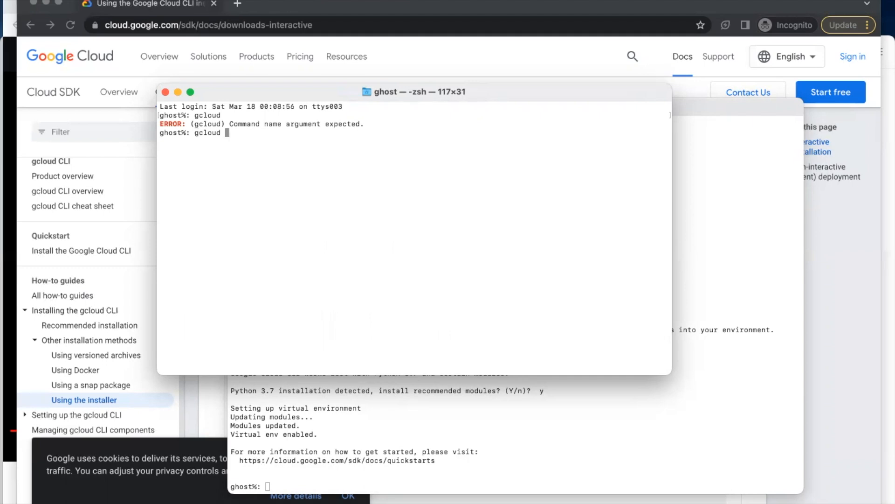
pyautogui.write('versio')
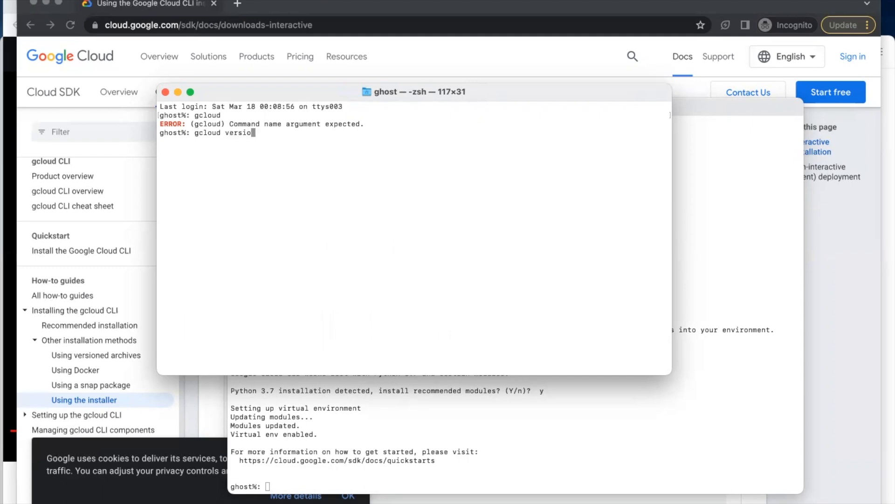
pyautogui.press('Enter')
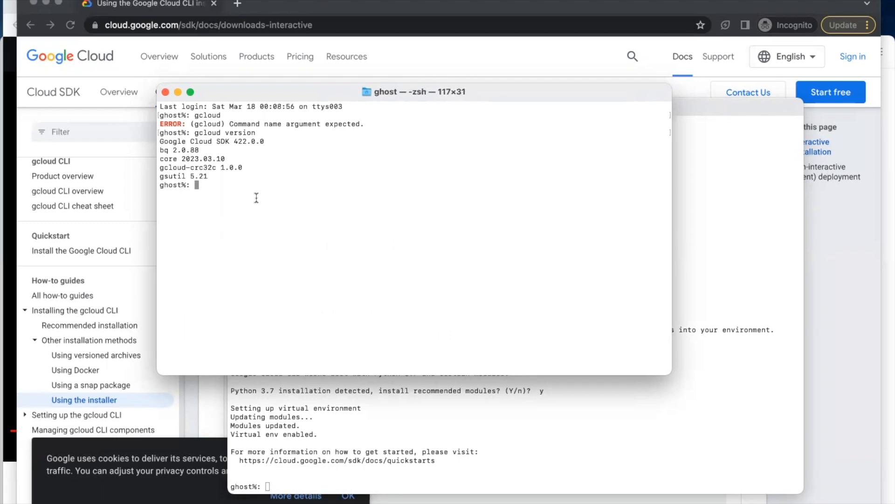
pyautogui.moveTo(276, 200)
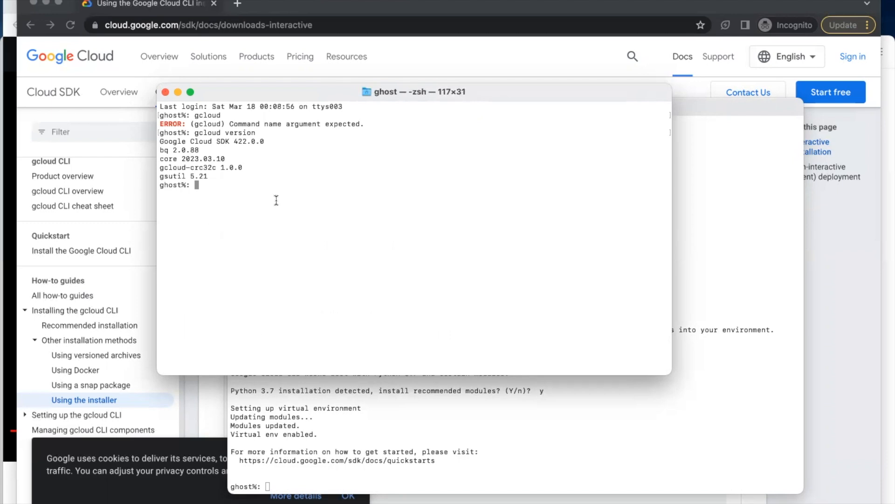
pyautogui.moveTo(254, 170)
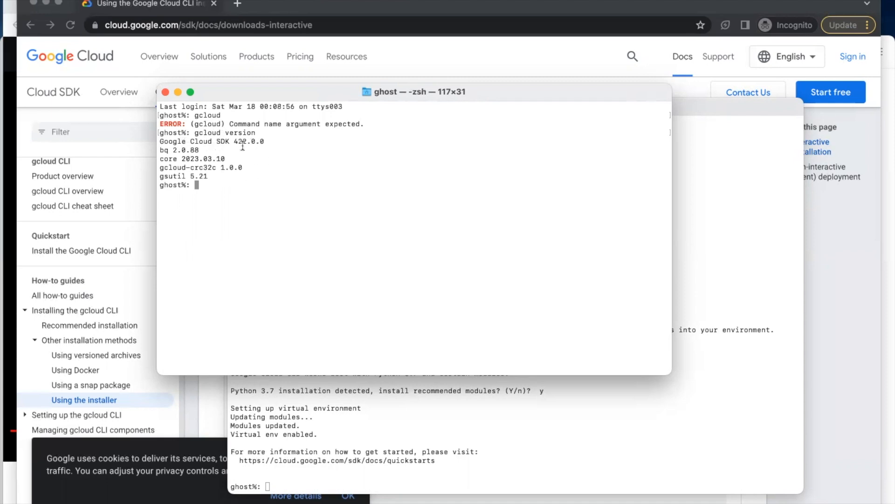
pyautogui.moveTo(227, 144)
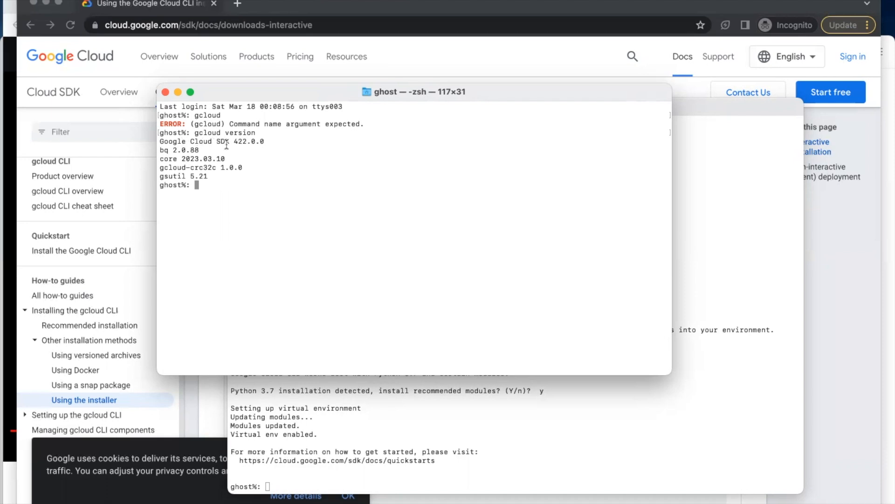
pyautogui.moveTo(251, 145)
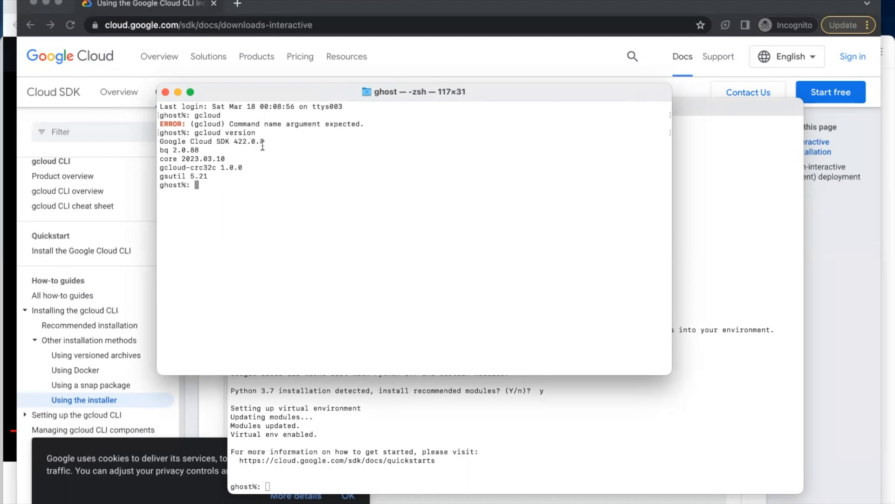
pyautogui.moveTo(166, 154)
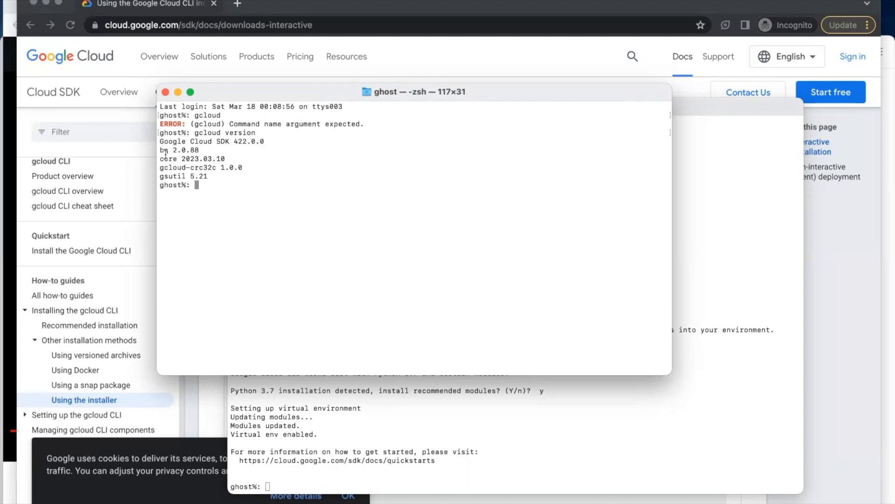
pyautogui.moveTo(179, 168)
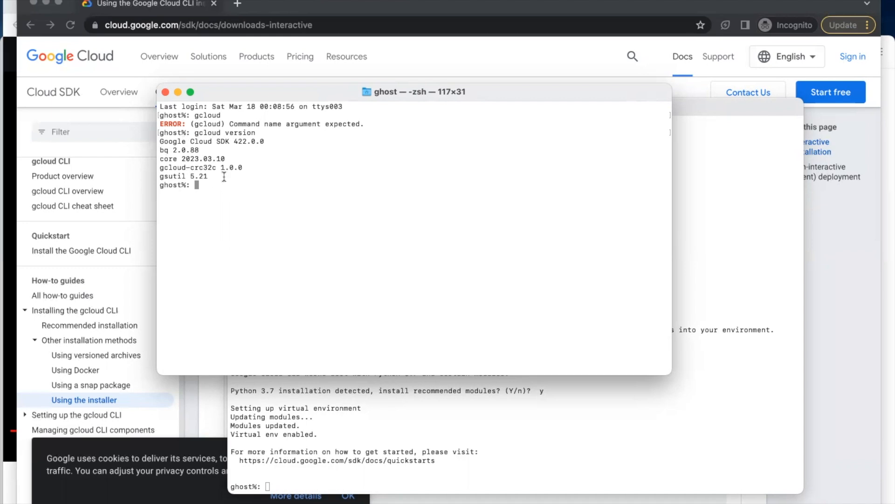
pyautogui.moveTo(244, 176)
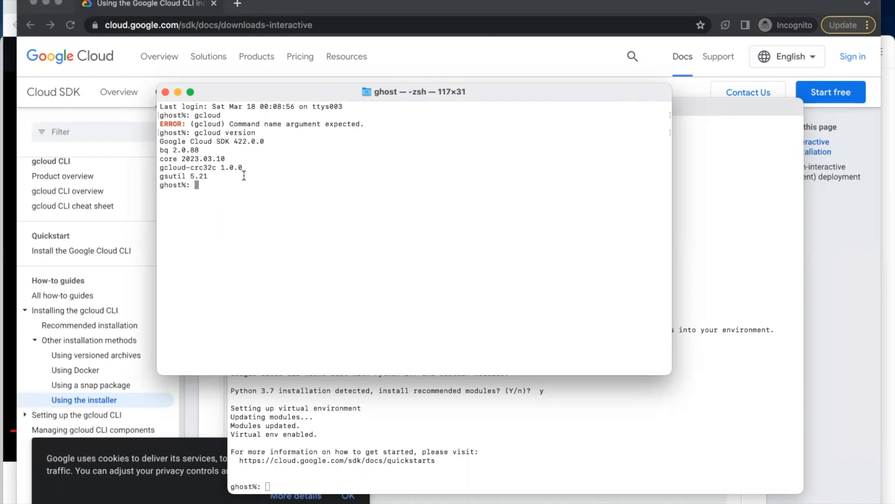
pyautogui.moveTo(249, 175)
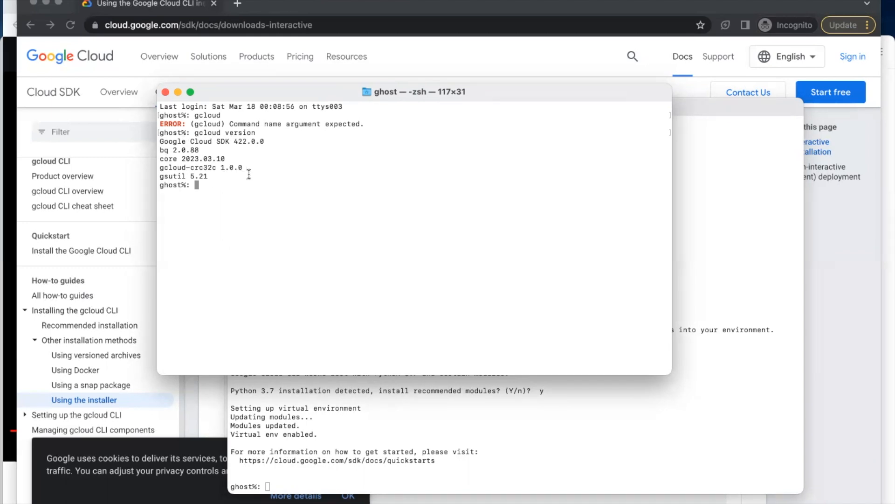
pyautogui.moveTo(266, 185)
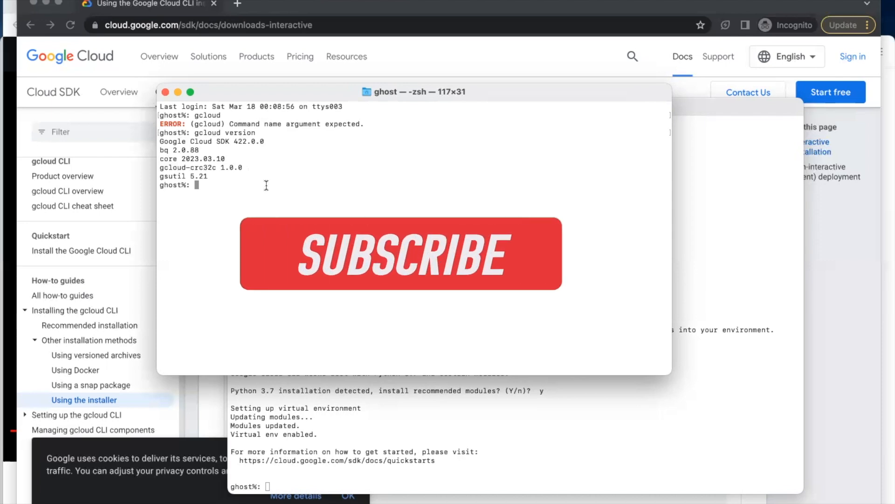
pyautogui.click(400, 255)
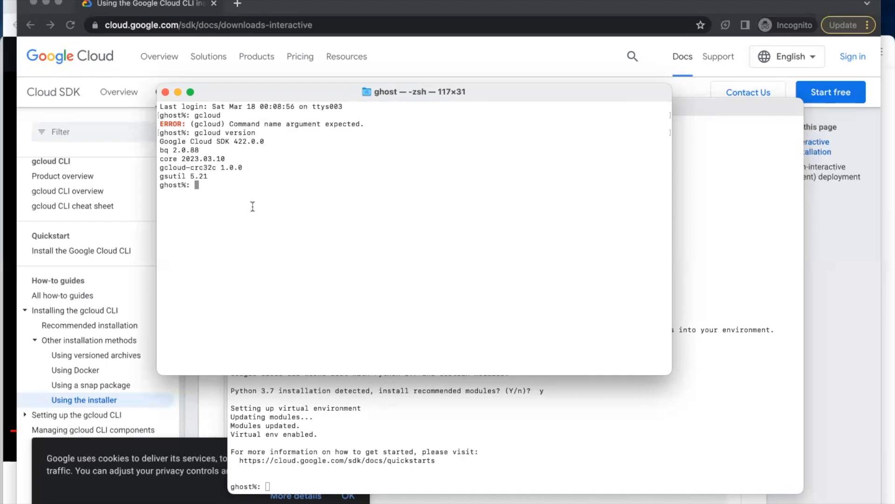
pyautogui.moveTo(274, 180)
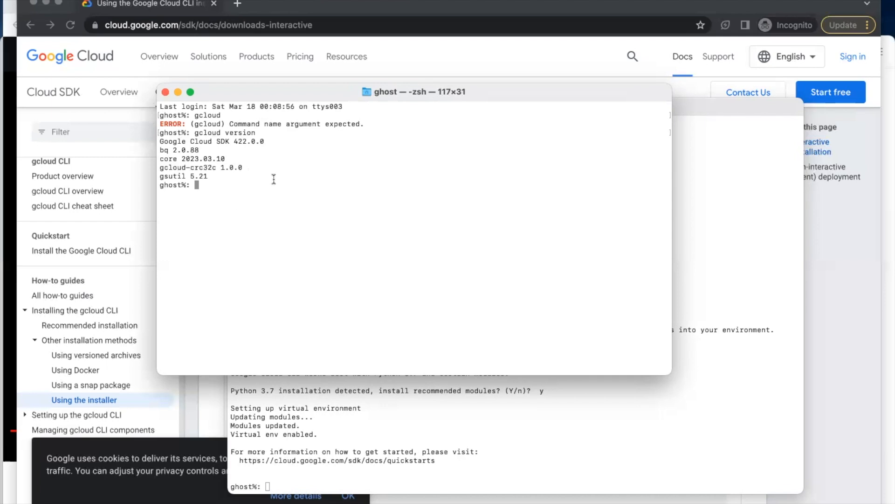